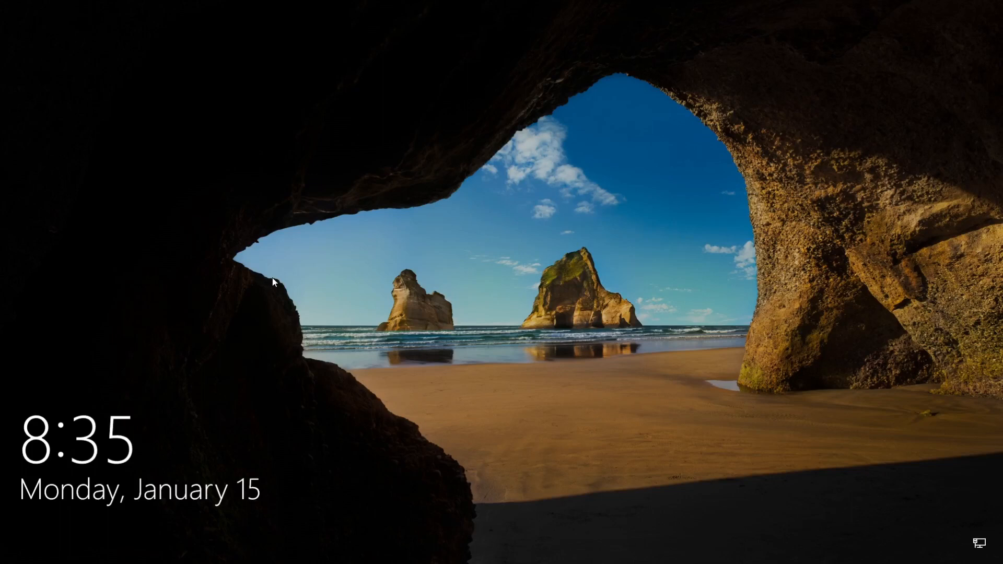
mouse_move(222, 246)
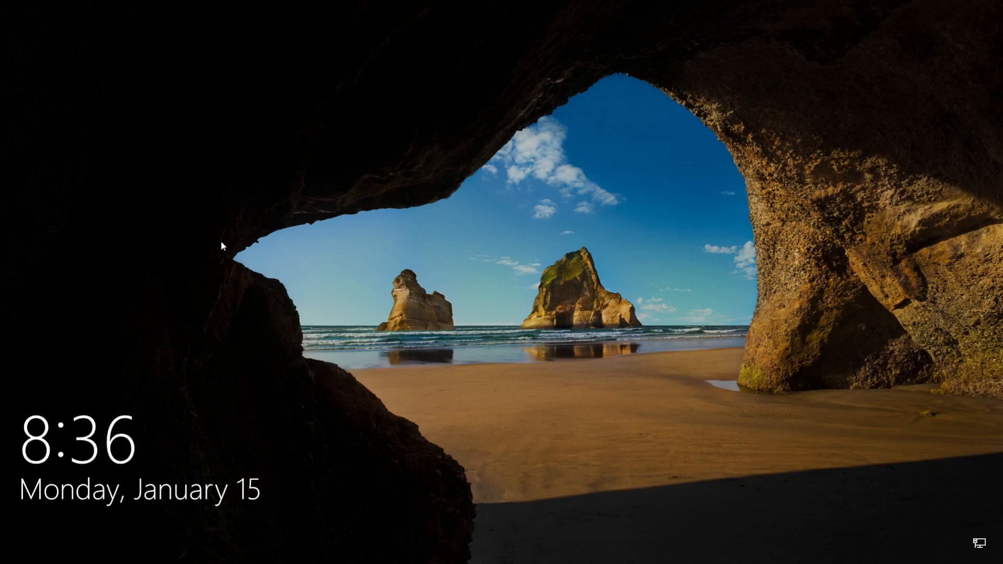
mouse_move(307, 379)
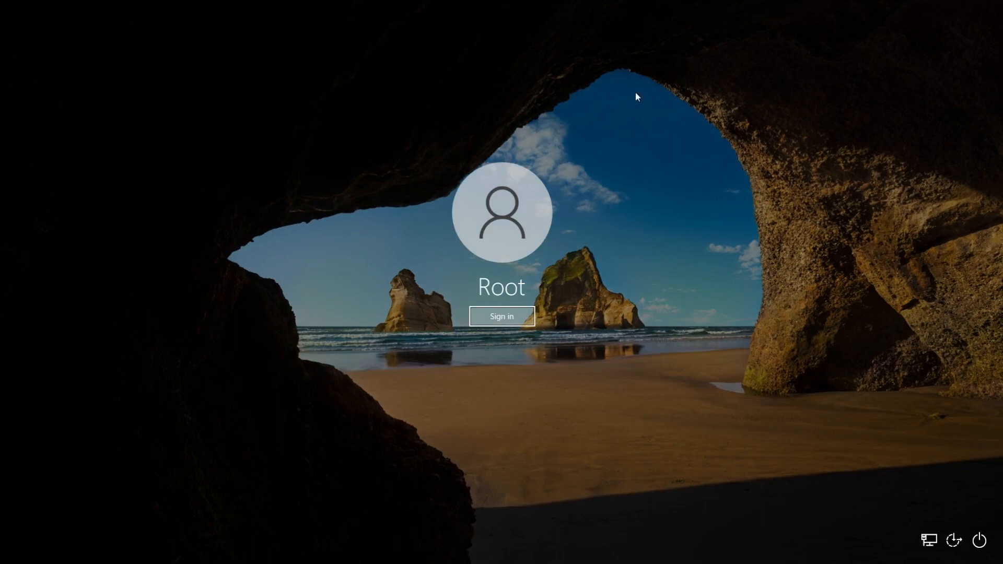
mouse_move(512, 382)
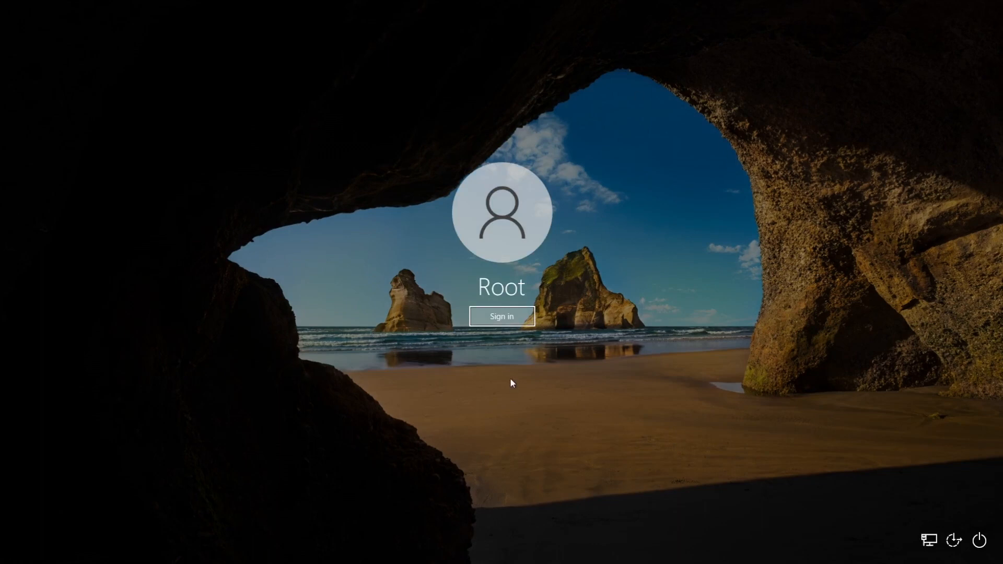
mouse_move(537, 530)
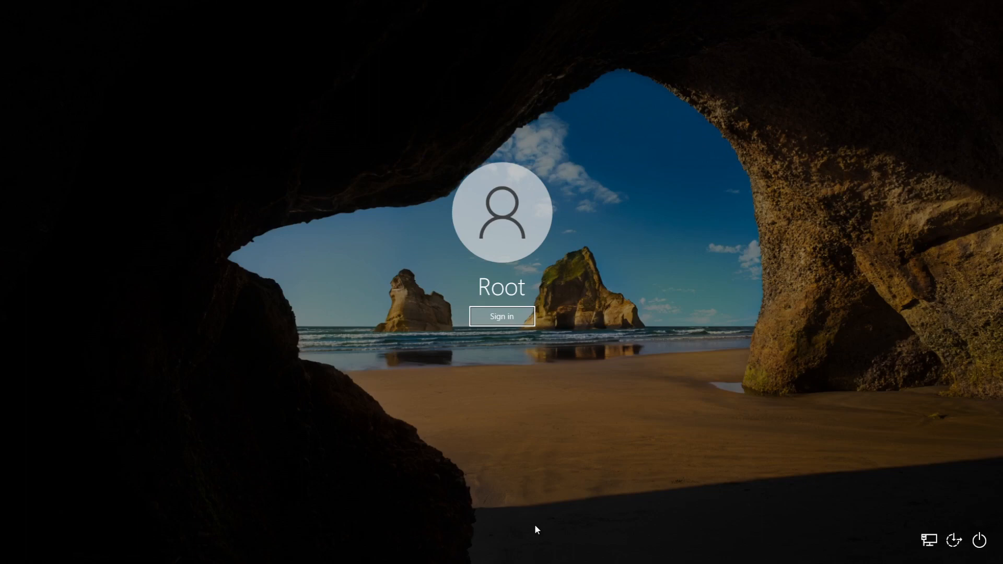
mouse_move(529, 522)
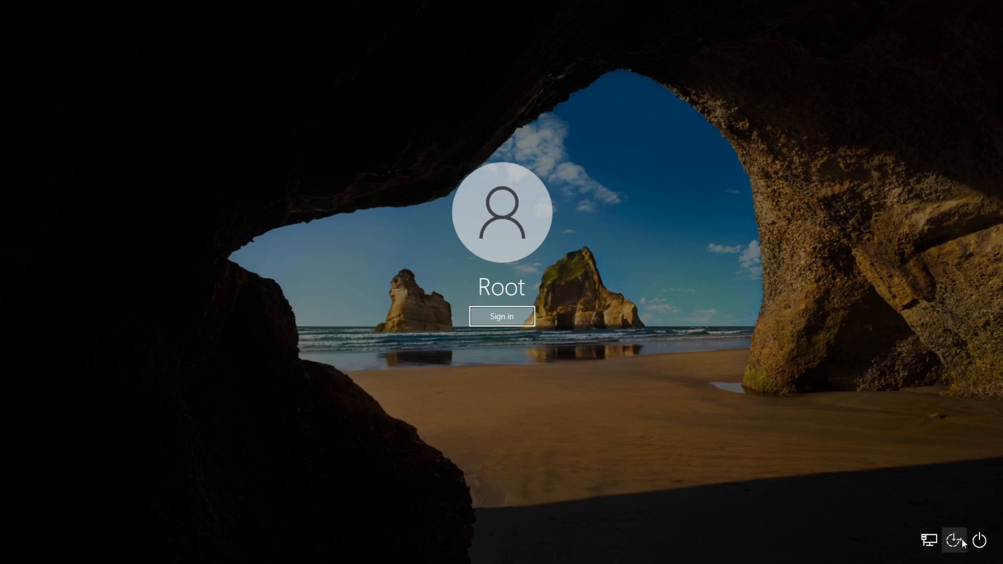
click(953, 541)
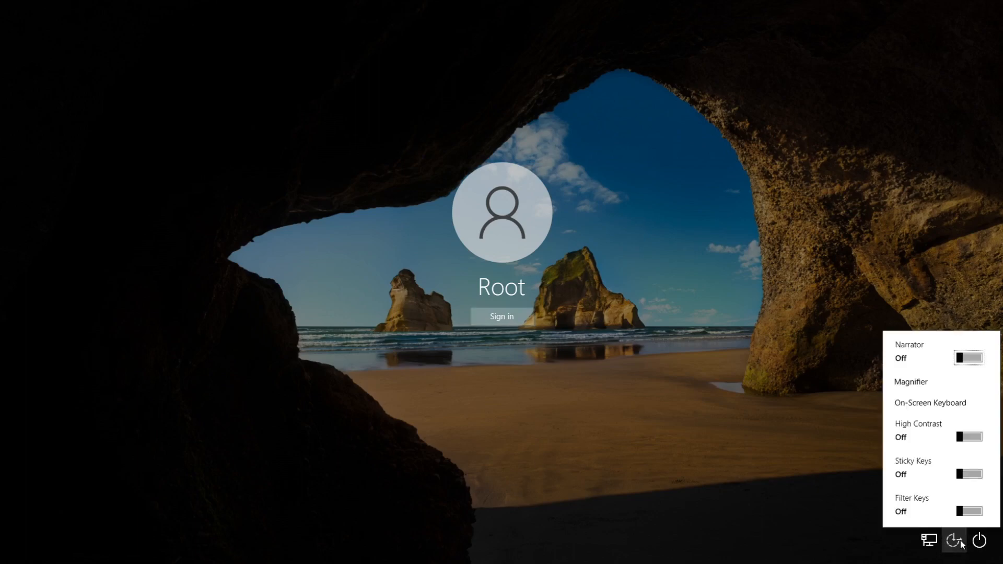
mouse_move(616, 453)
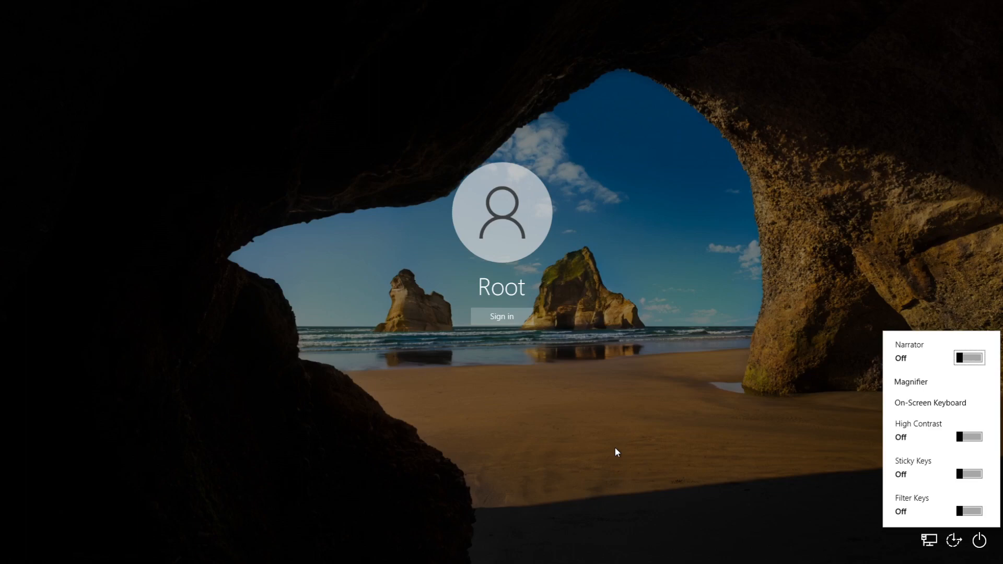
mouse_move(605, 444)
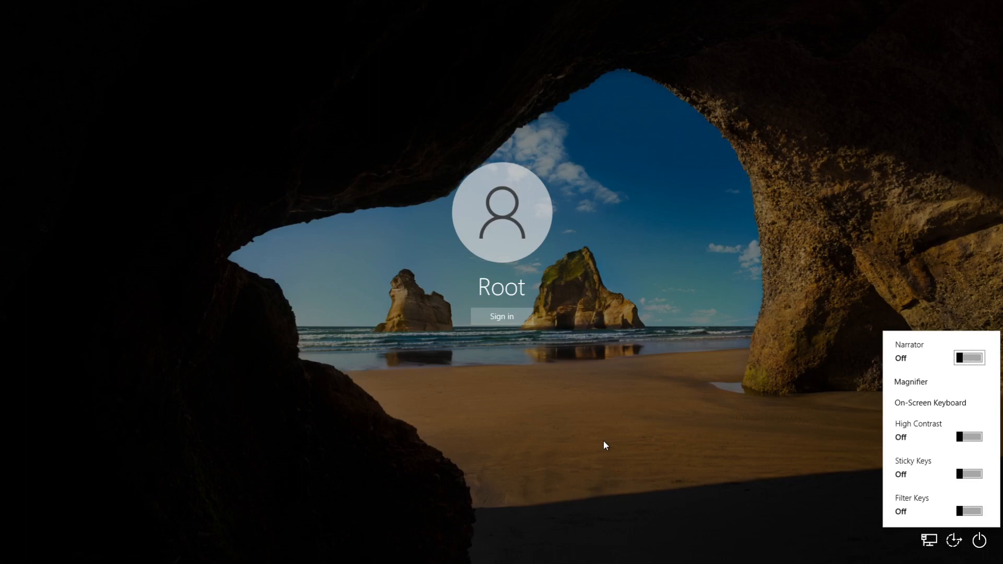
mouse_move(912, 382)
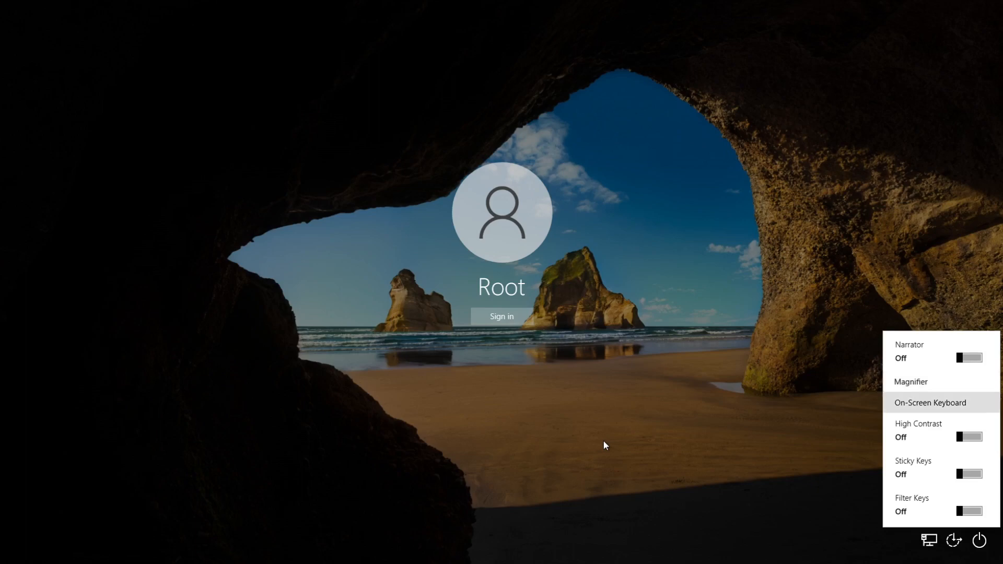
mouse_move(583, 418)
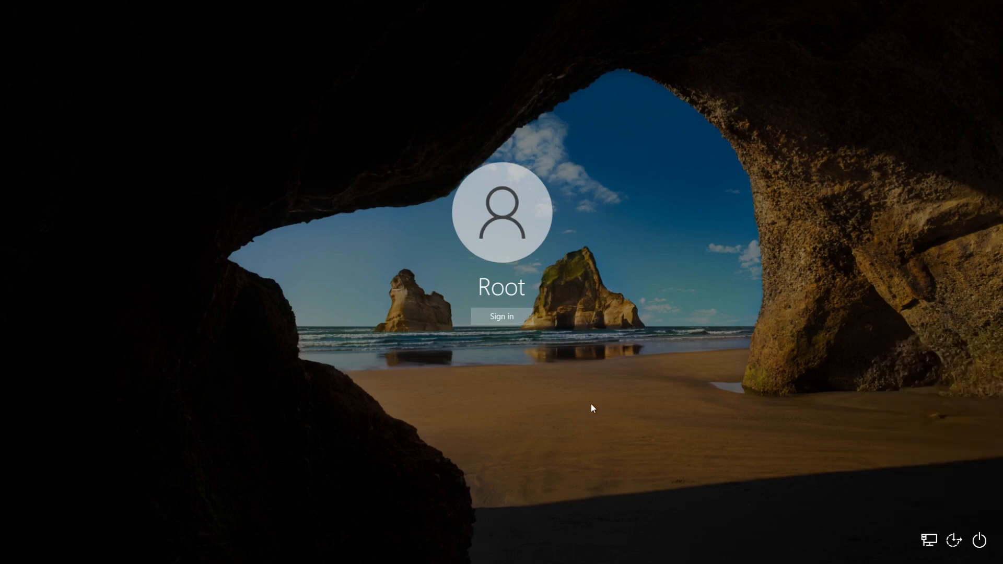
- Sign in, then submit c:\windows\system32 in the Run dialog from the Start menu
click(502, 316)
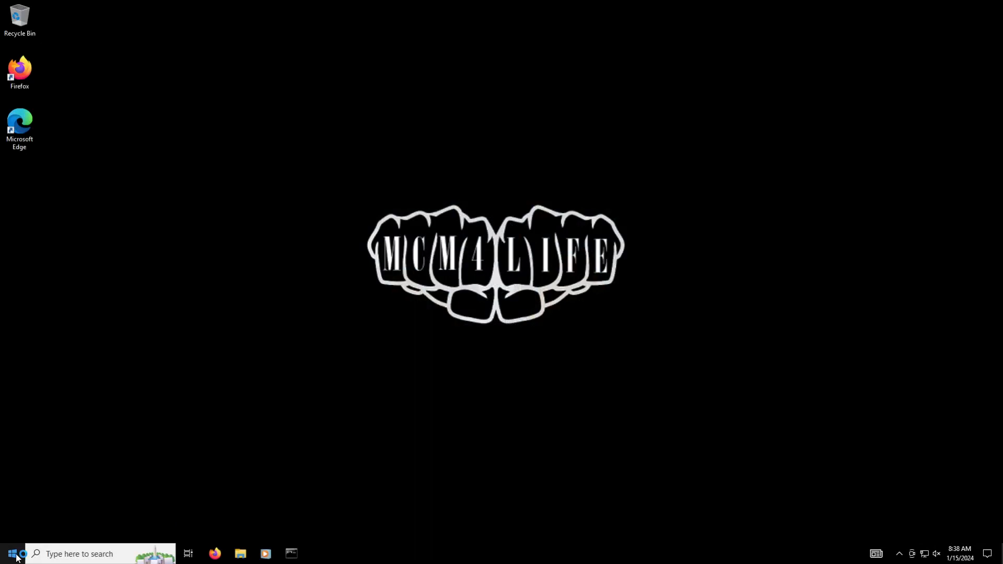
right_click(12, 554)
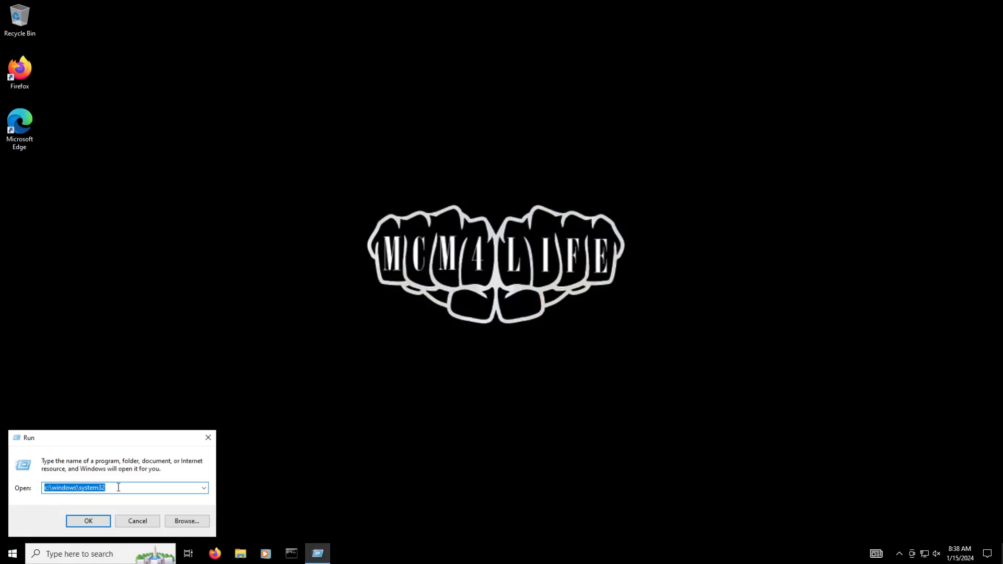
click(88, 521)
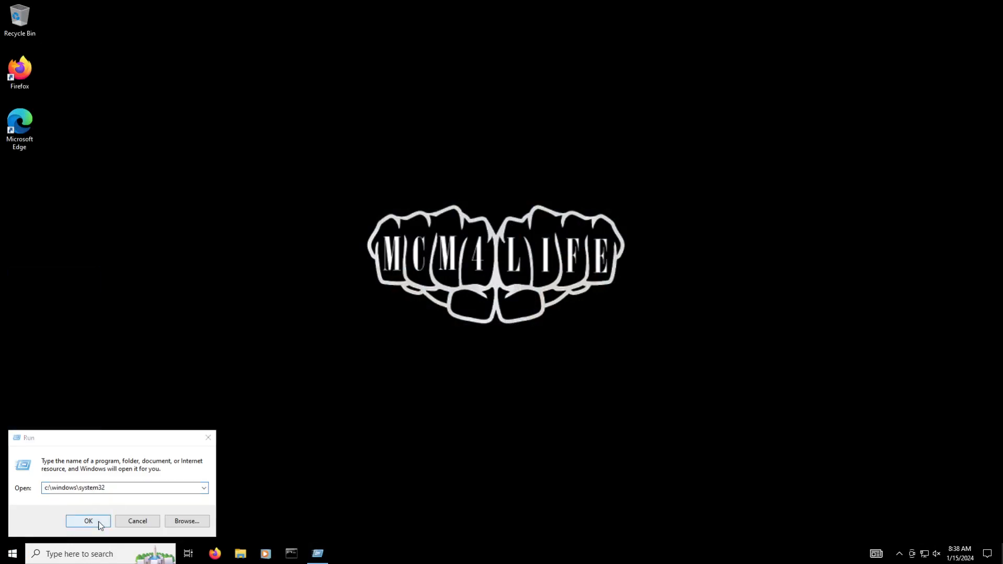
click(88, 521)
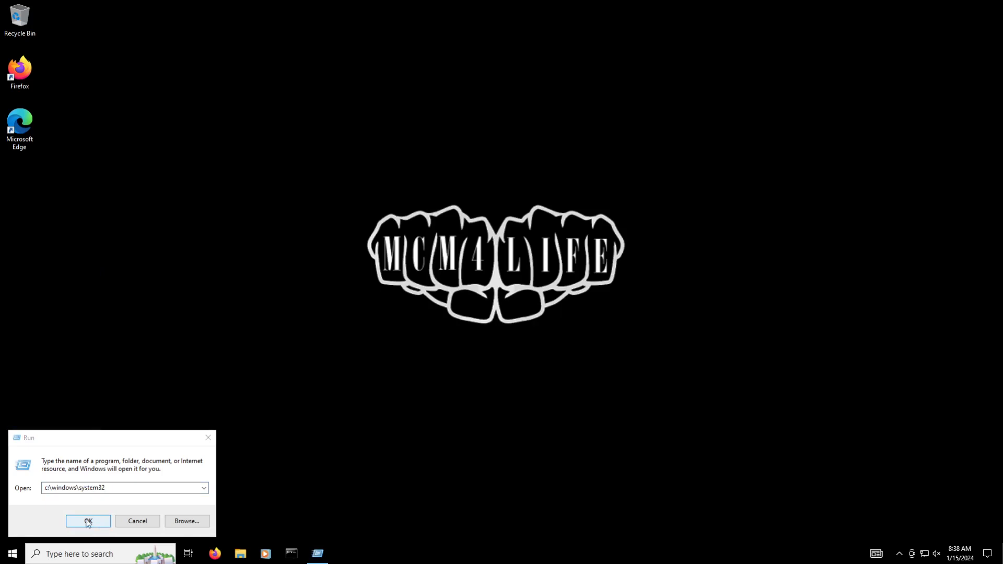
click(88, 521)
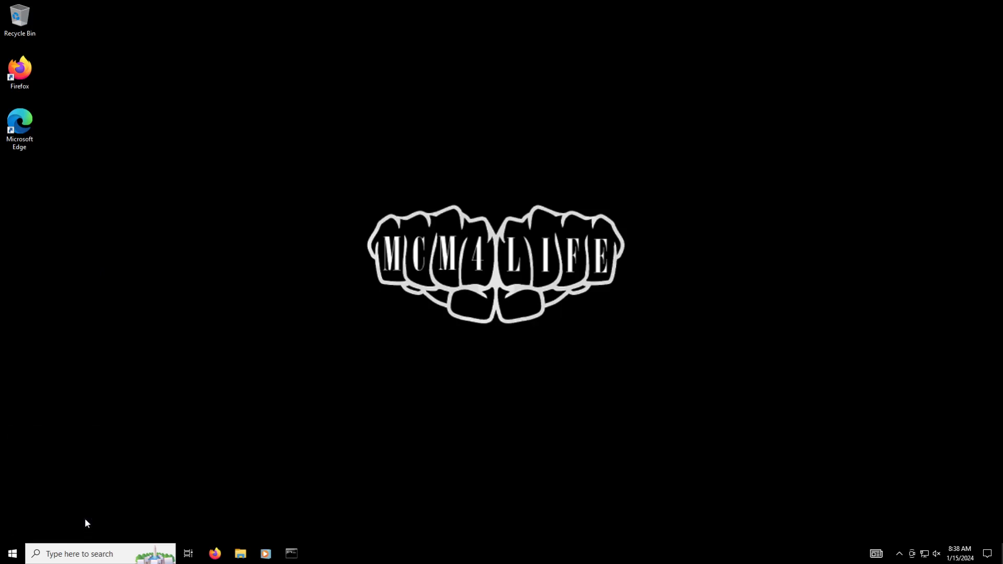
- Bring up the system32 Explorer window and show its View options
click(240, 553)
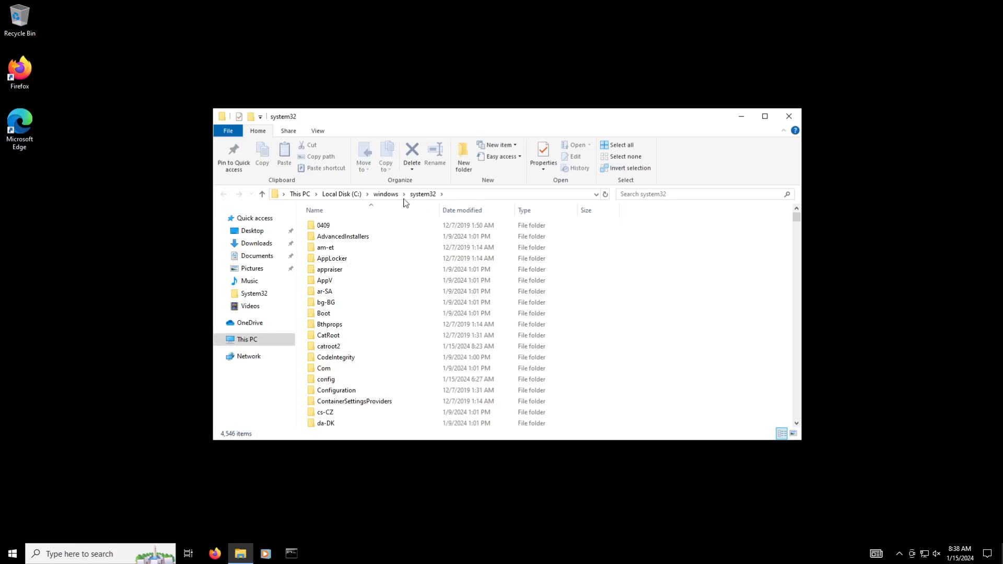
mouse_move(356, 146)
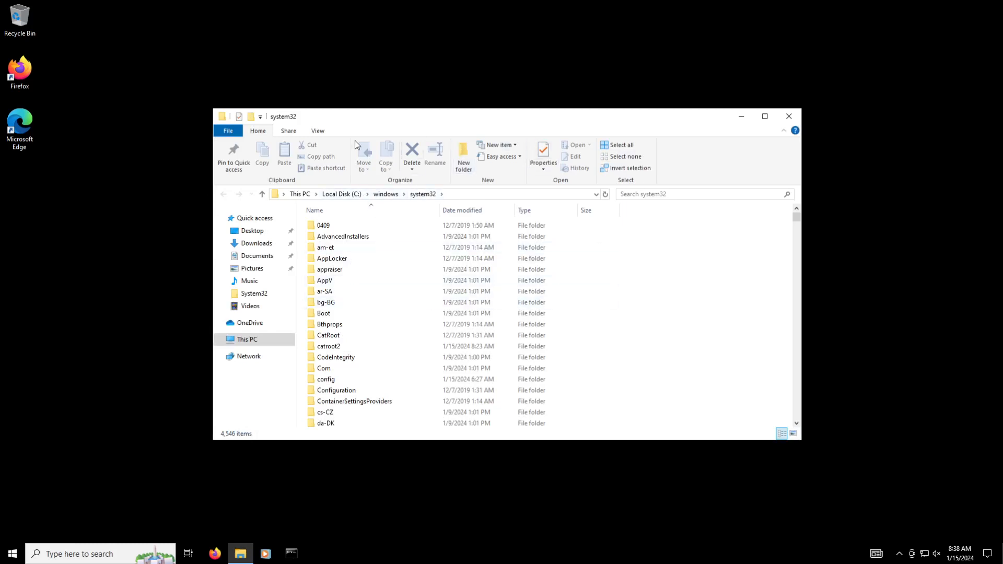
click(317, 131)
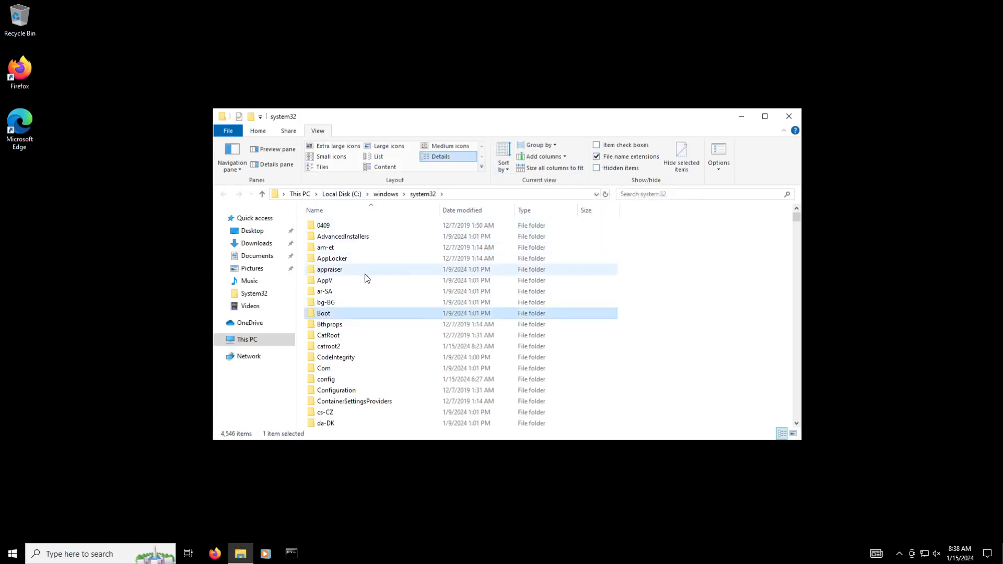
mouse_move(330, 268)
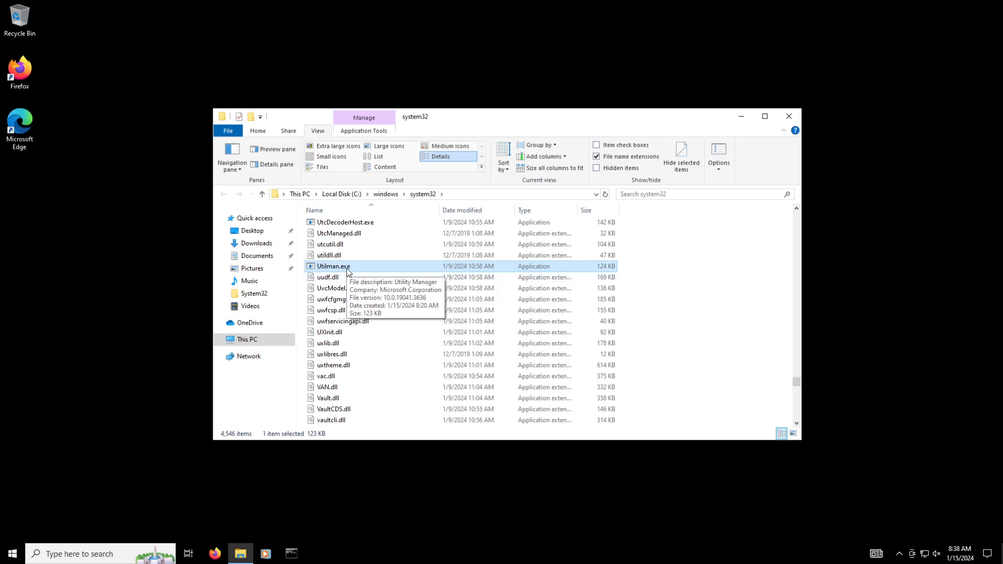
- Open Utilman.exe's Properties on the Security tab
right_click(333, 266)
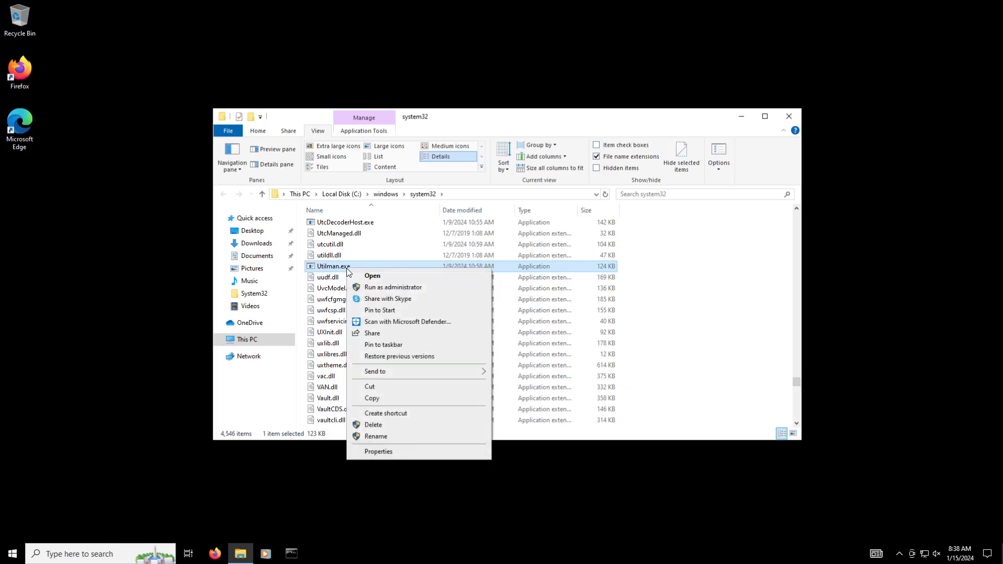
mouse_move(378, 451)
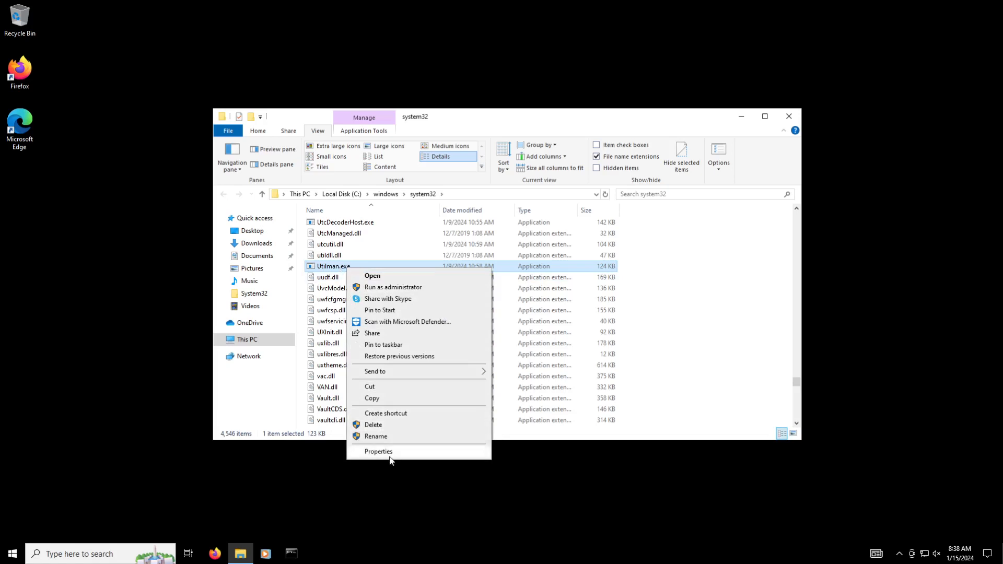
click(378, 451)
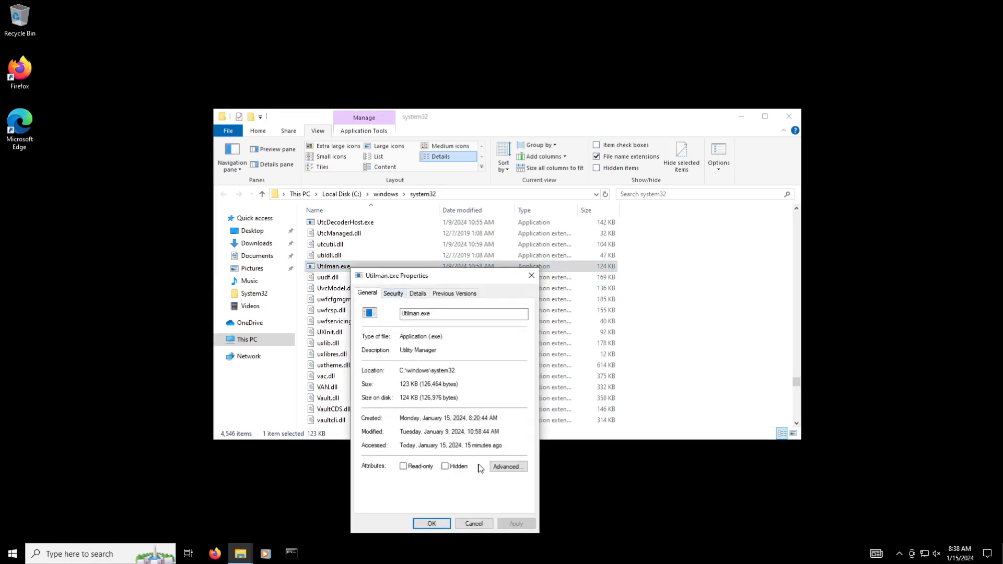
click(393, 293)
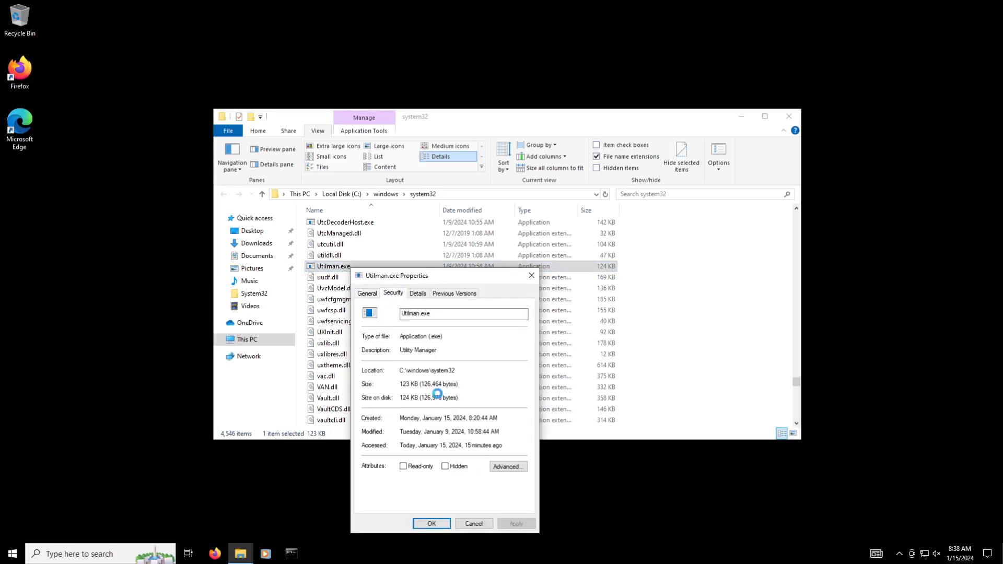
click(393, 293)
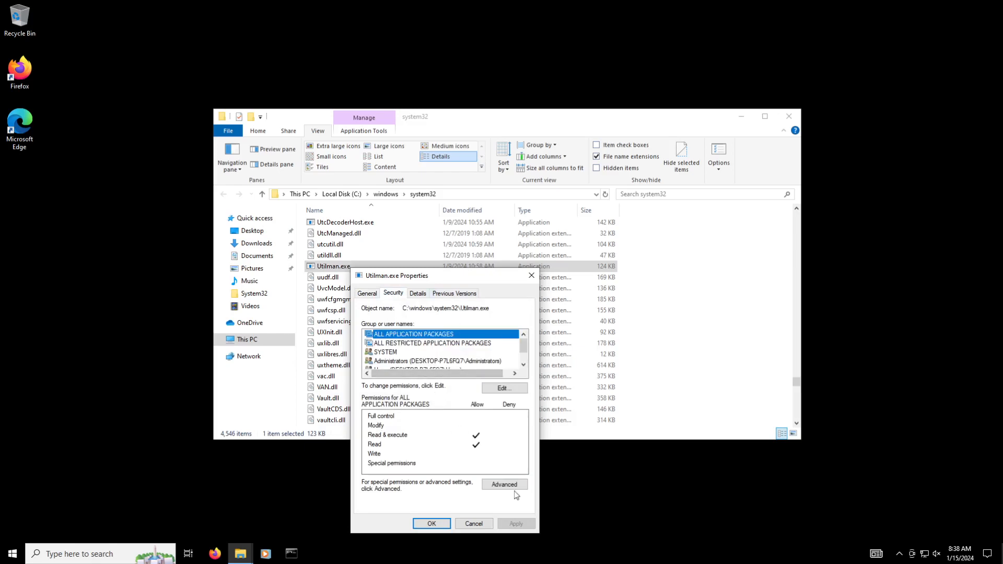
- Grant Administrators Full control of Utilman.exe, accept the warning, and close the permission dialogs
click(505, 485)
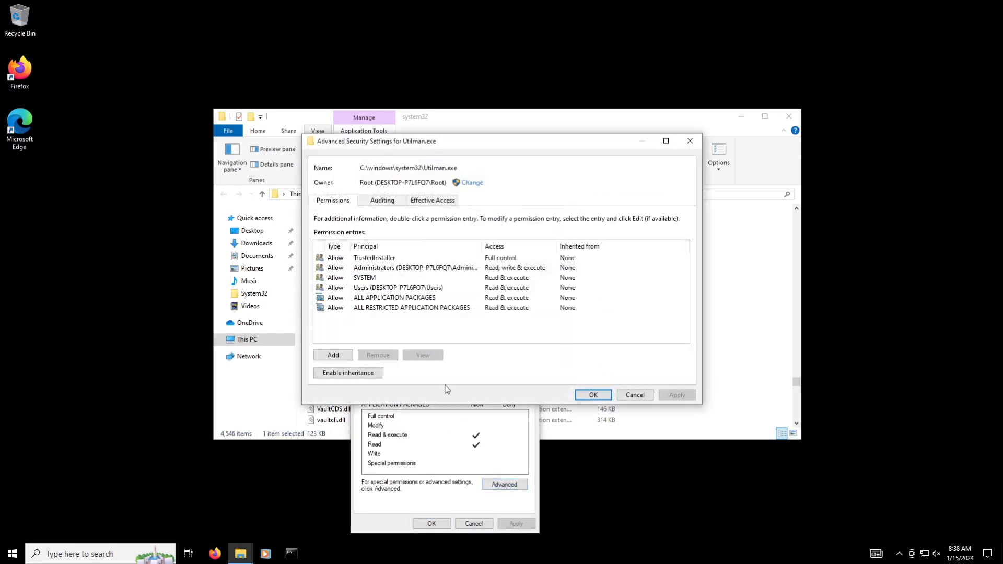
click(414, 268)
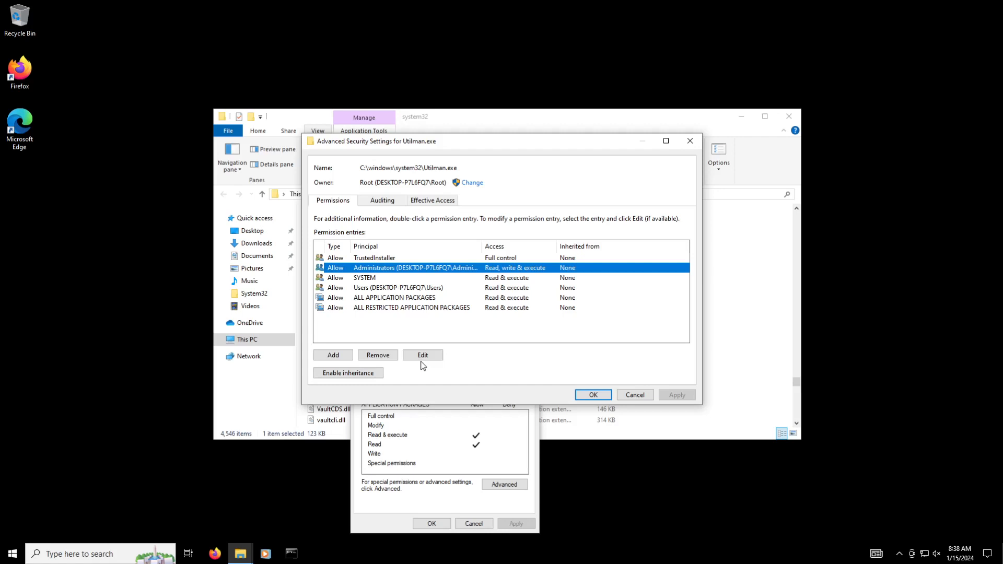
click(422, 356)
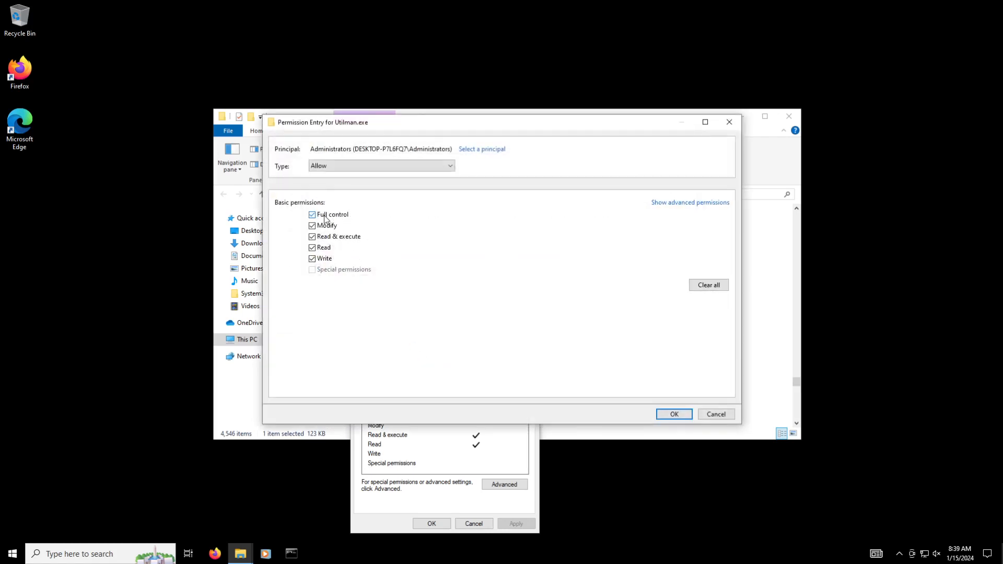
click(673, 414)
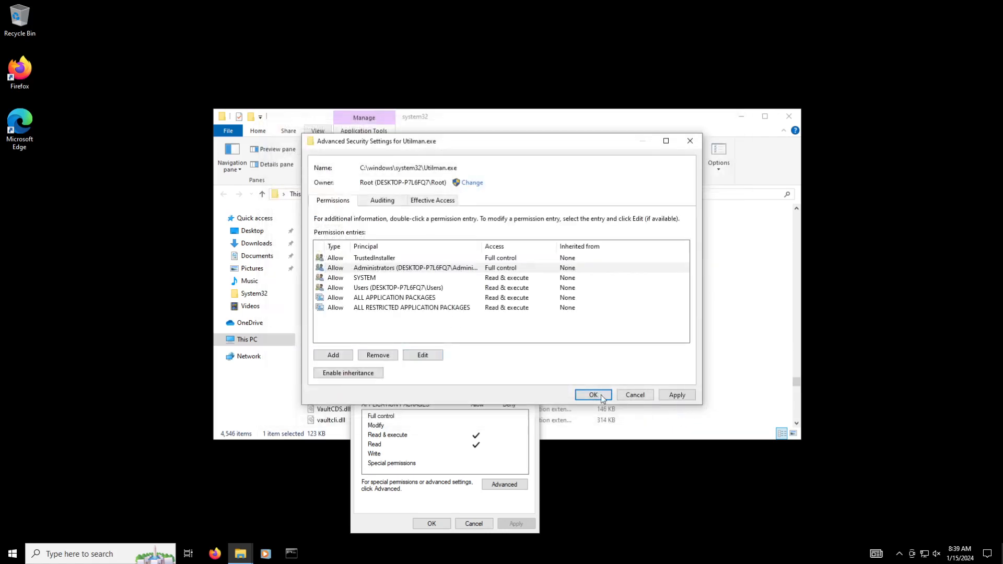
click(592, 395)
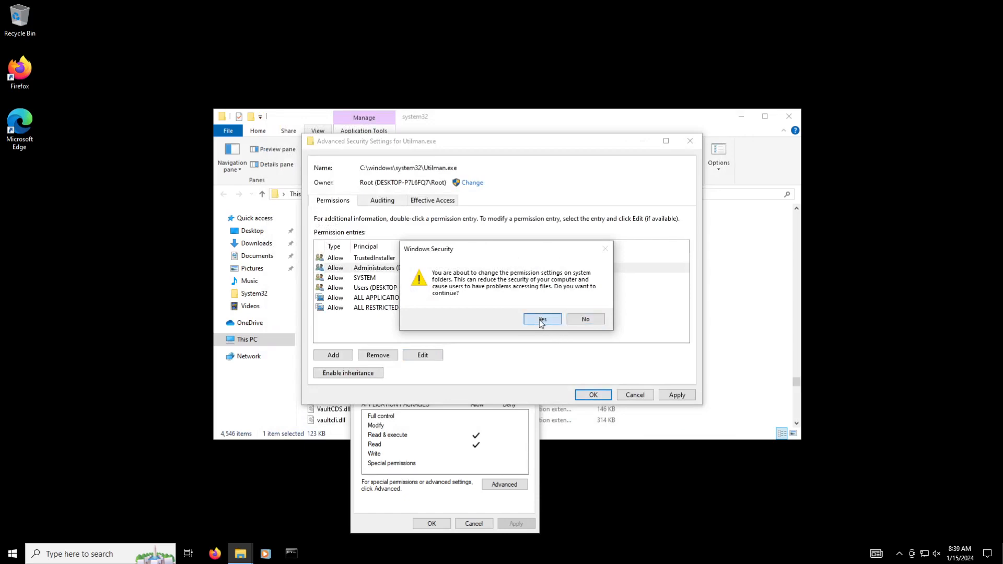
click(542, 318)
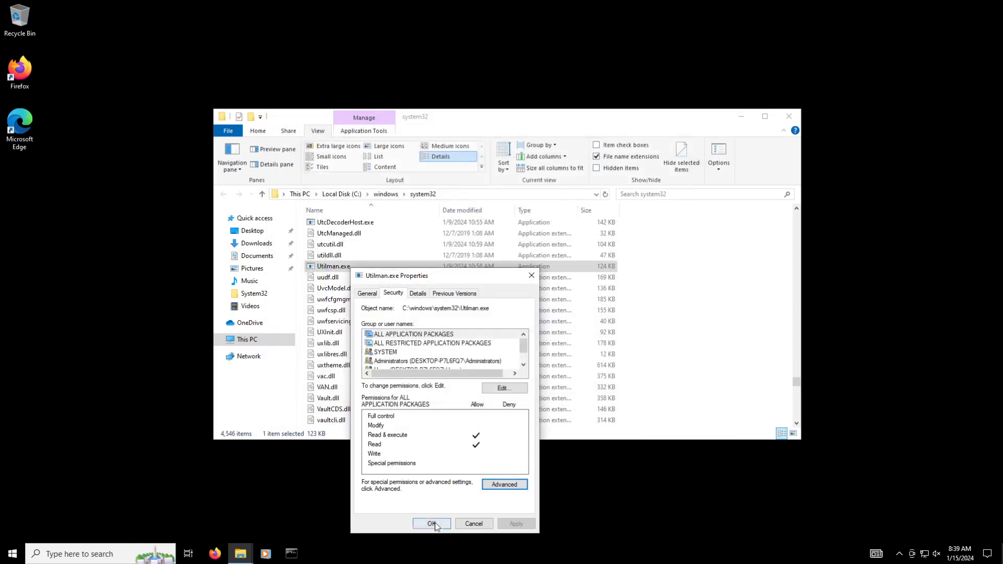
click(431, 523)
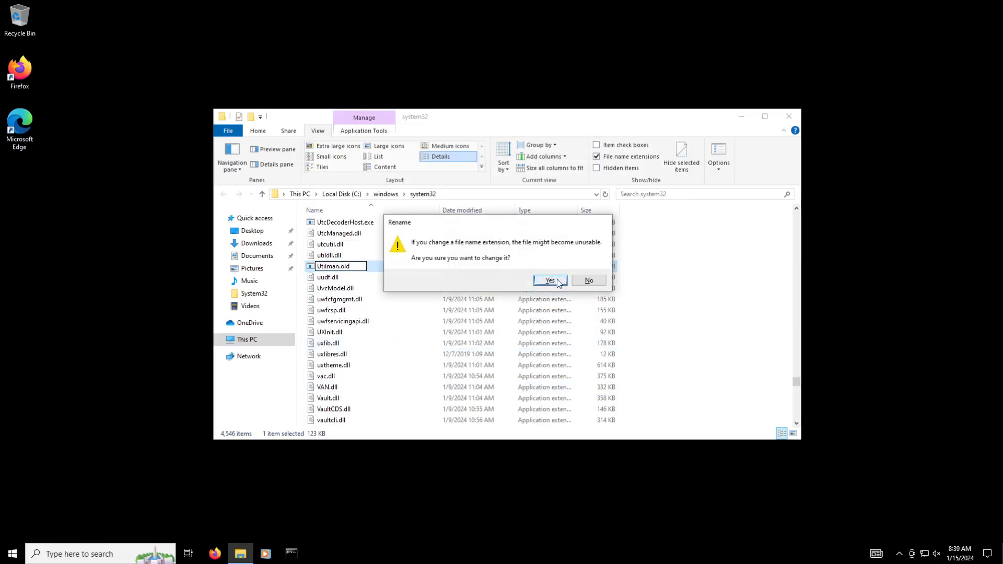
- Confirm the .old extension change and approve the administrator prompt
click(547, 280)
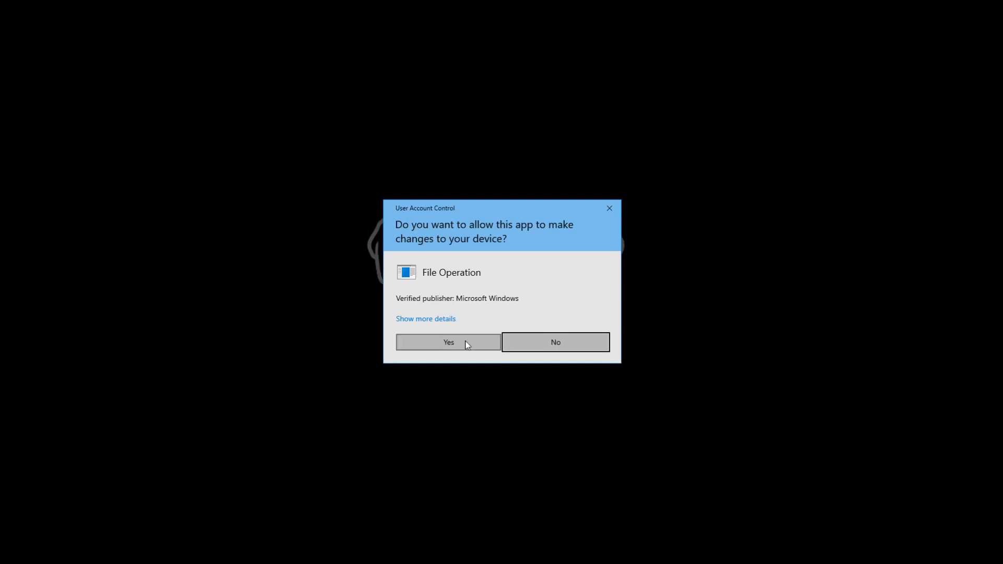
click(448, 342)
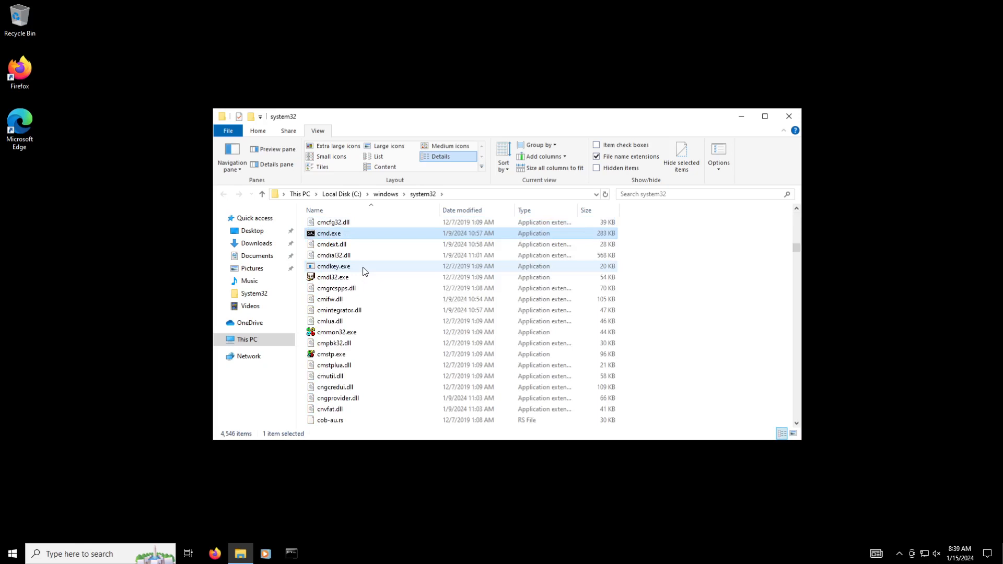
- Copy cmd.exe and paste a duplicate into system32 with administrator permission
right_click(328, 233)
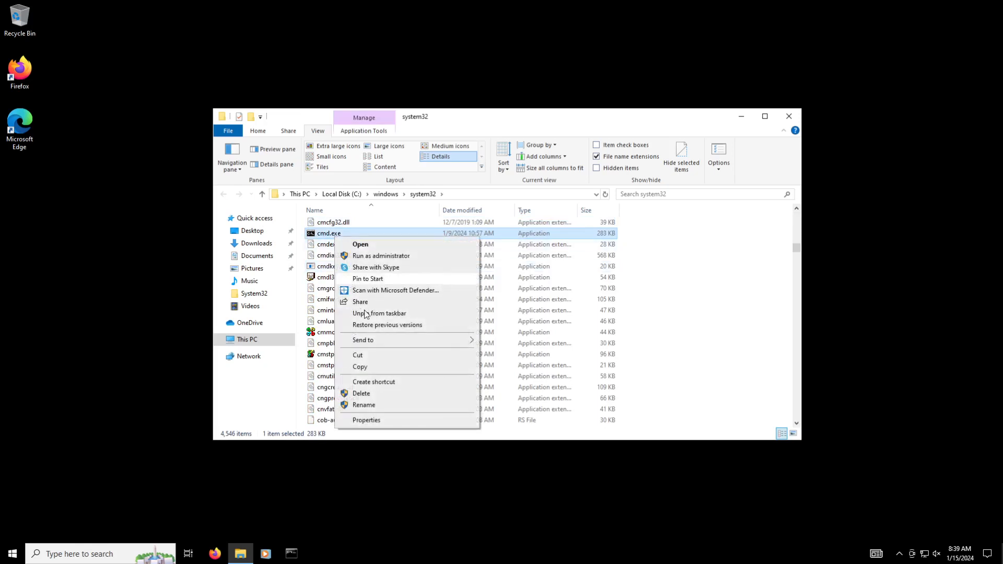
right_click(681, 359)
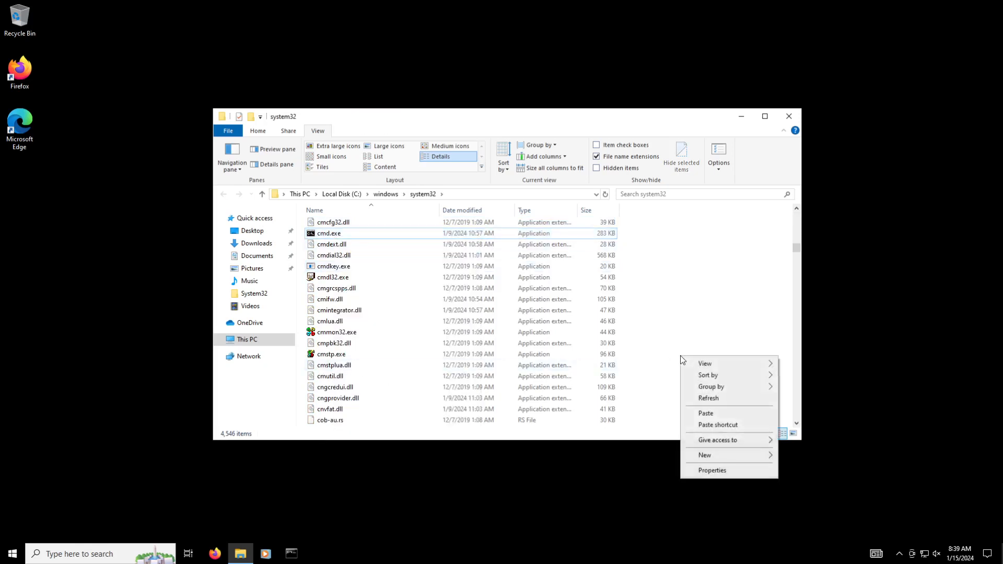
click(706, 413)
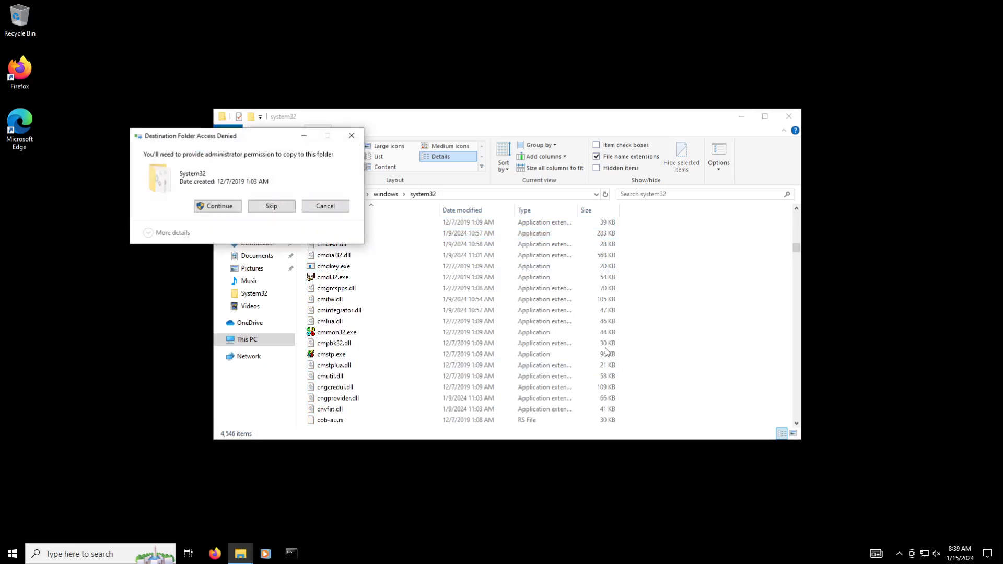
click(217, 205)
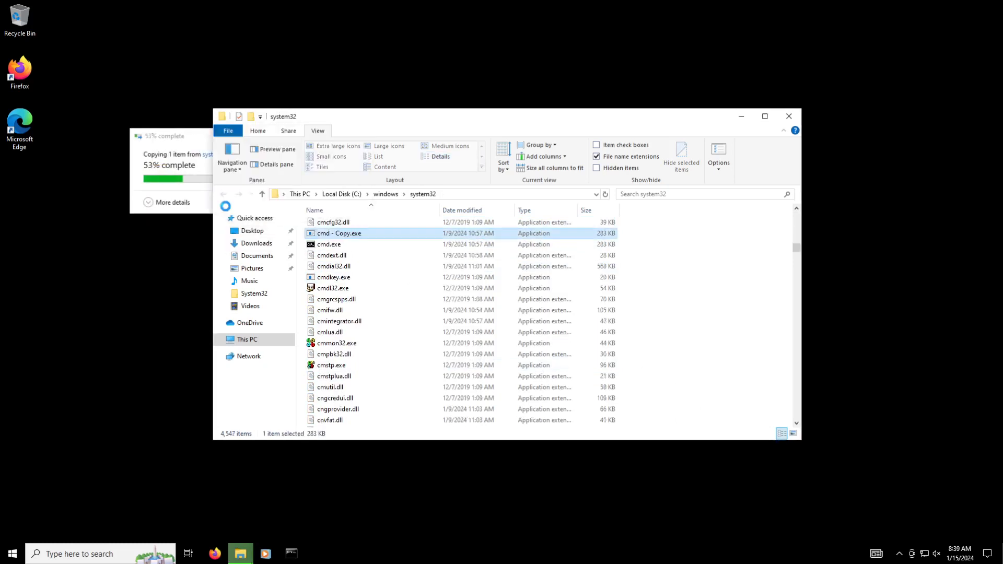
mouse_move(339, 233)
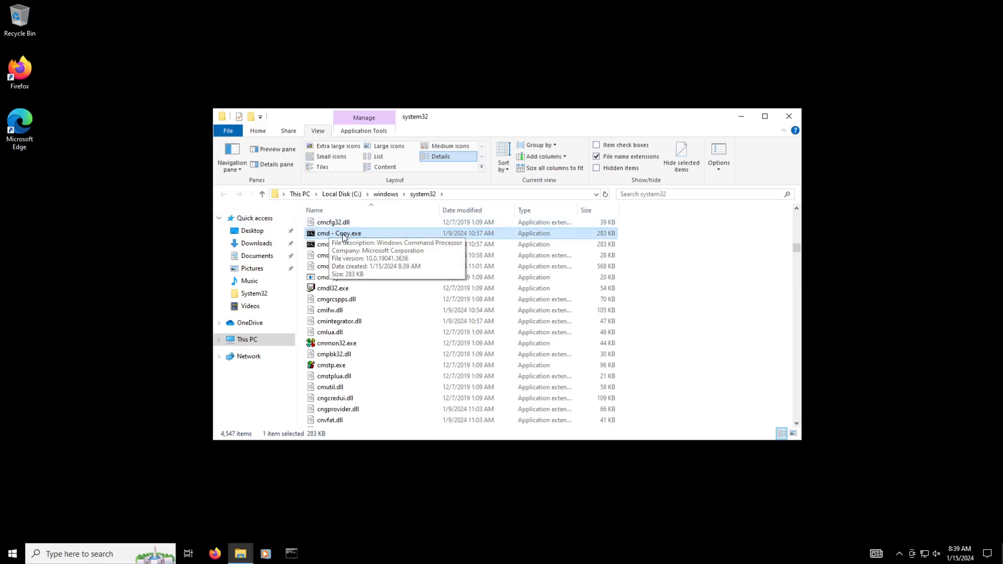
- Rename the cmd copy to UTILMAN and approve the administrator prompt
right_click(339, 233)
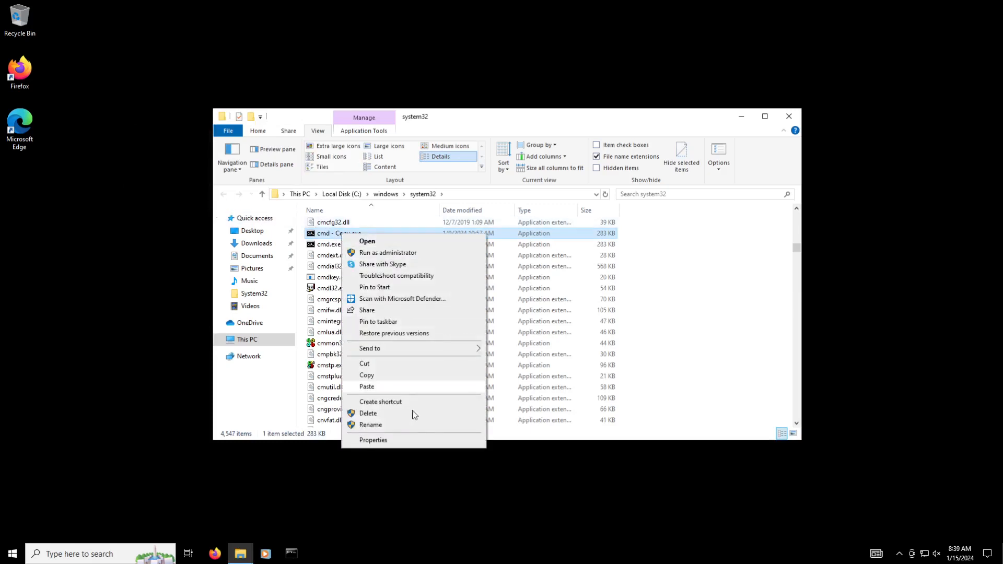
click(371, 425)
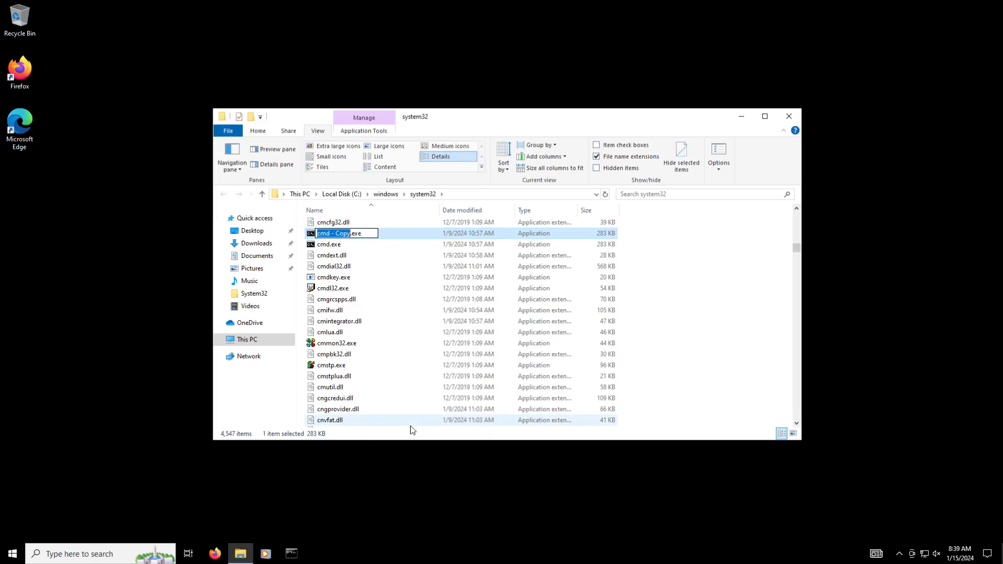
text(UTILMAN)
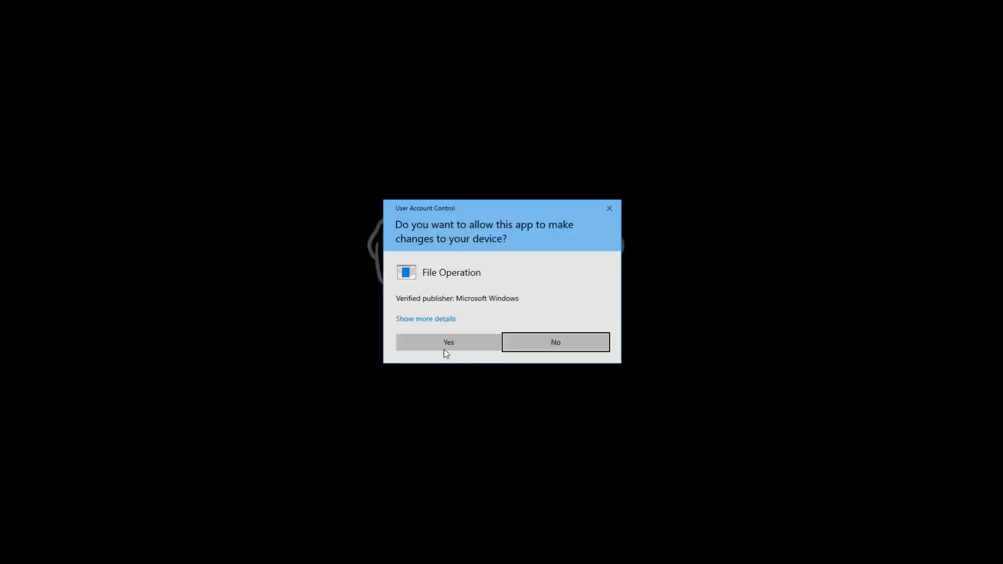
click(447, 342)
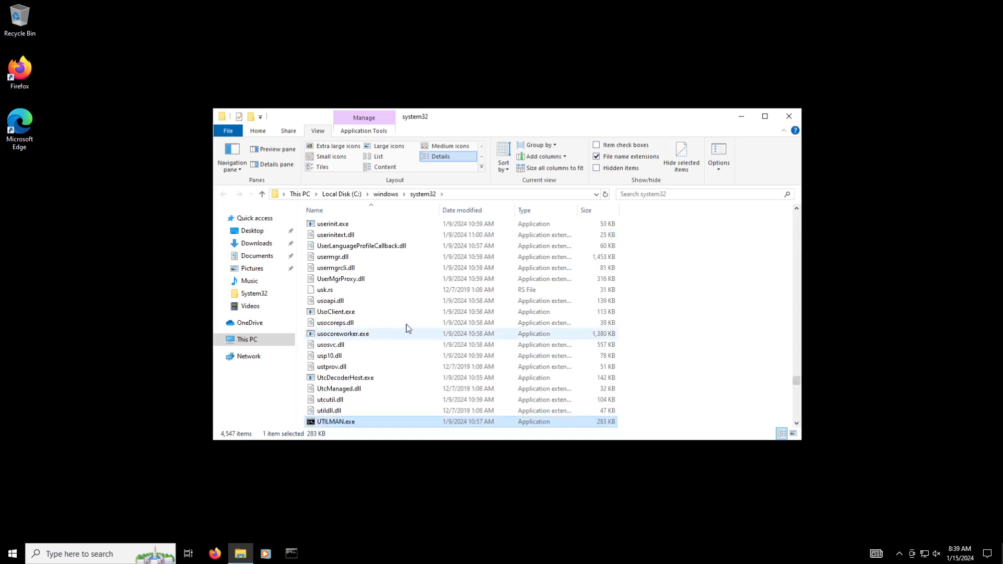
scroll(down, 3)
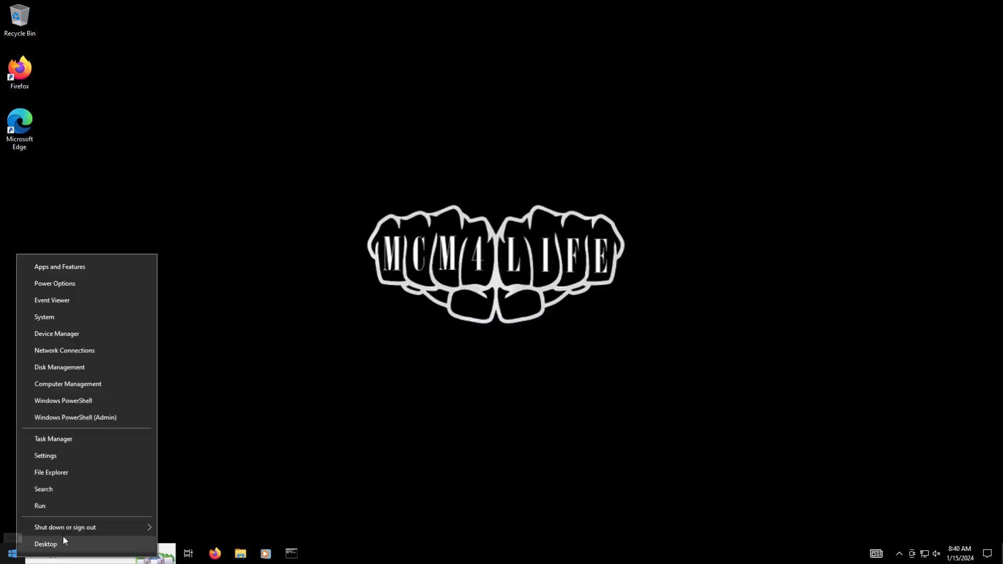
mouse_move(65, 527)
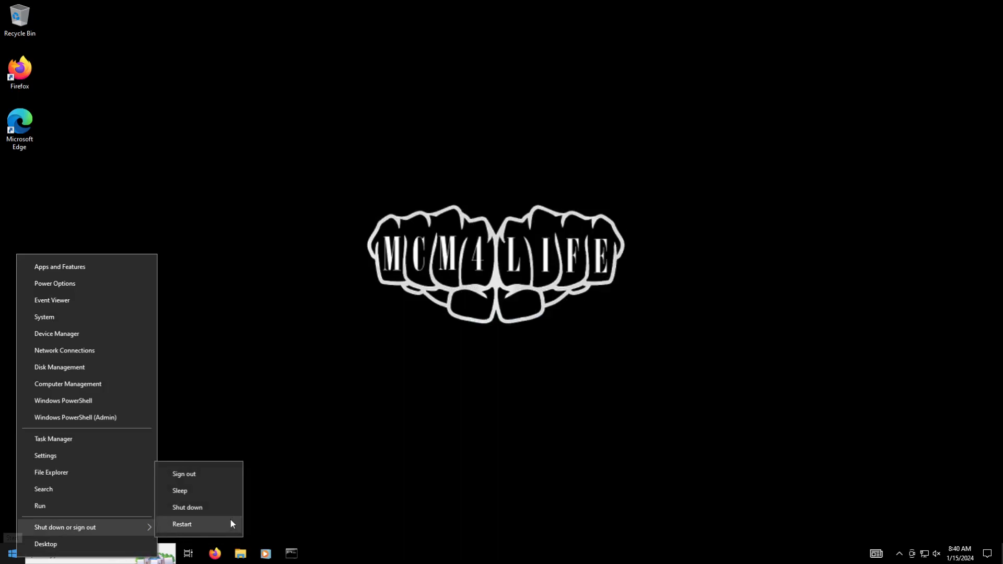
- Restart the computer and launch Ease of Access from the sign-in screen
click(183, 474)
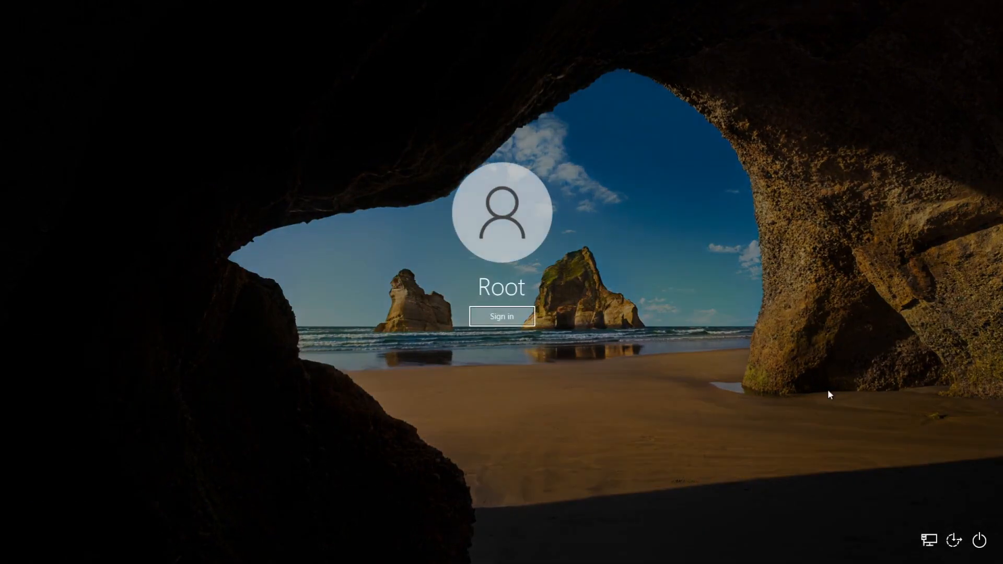
mouse_move(954, 539)
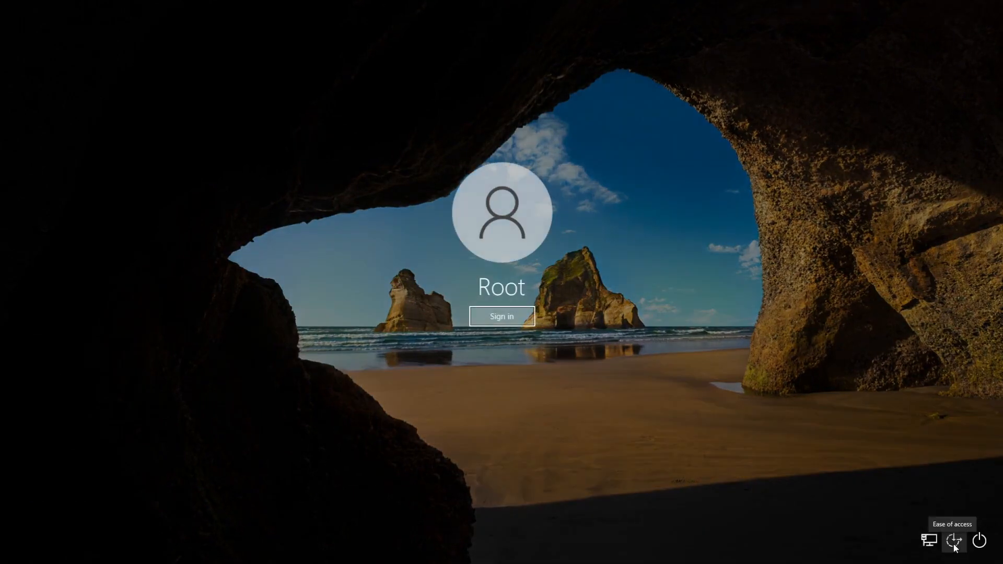
click(954, 539)
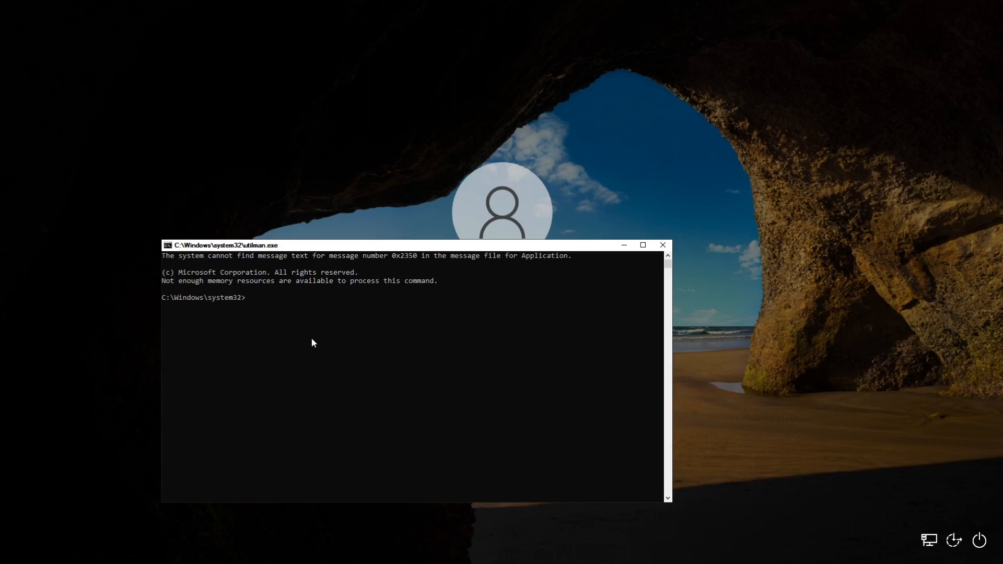
mouse_move(313, 342)
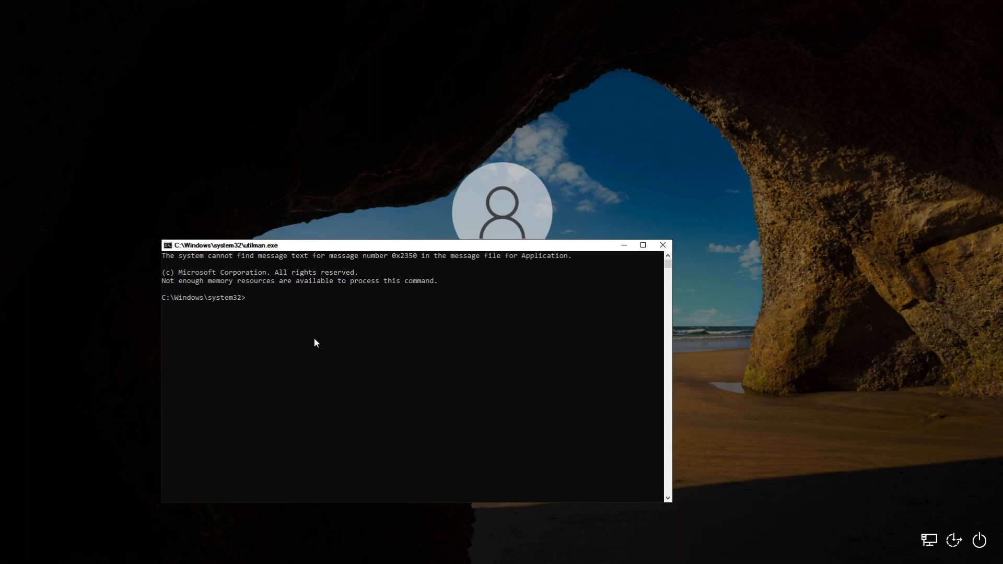
text(net user)
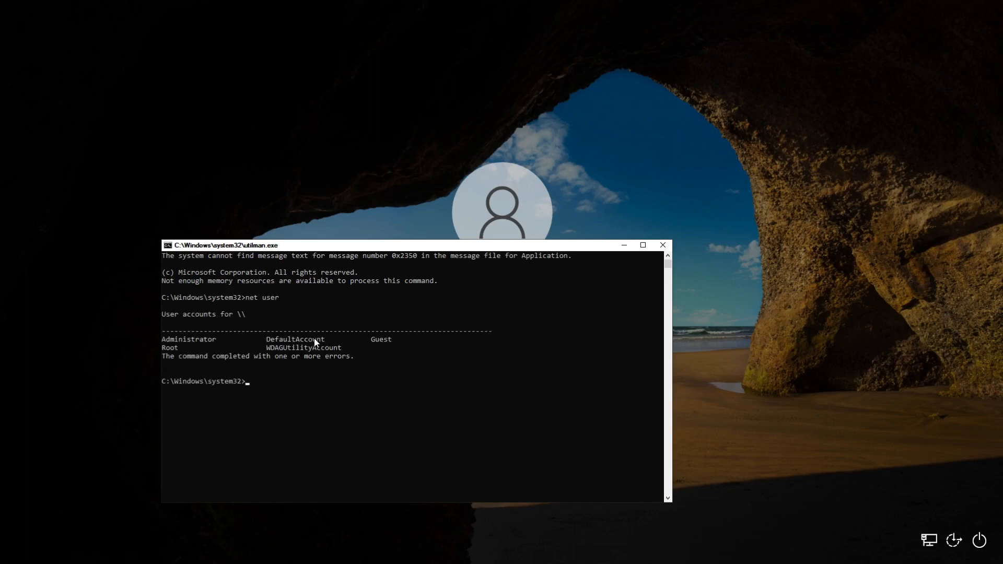
text(n)
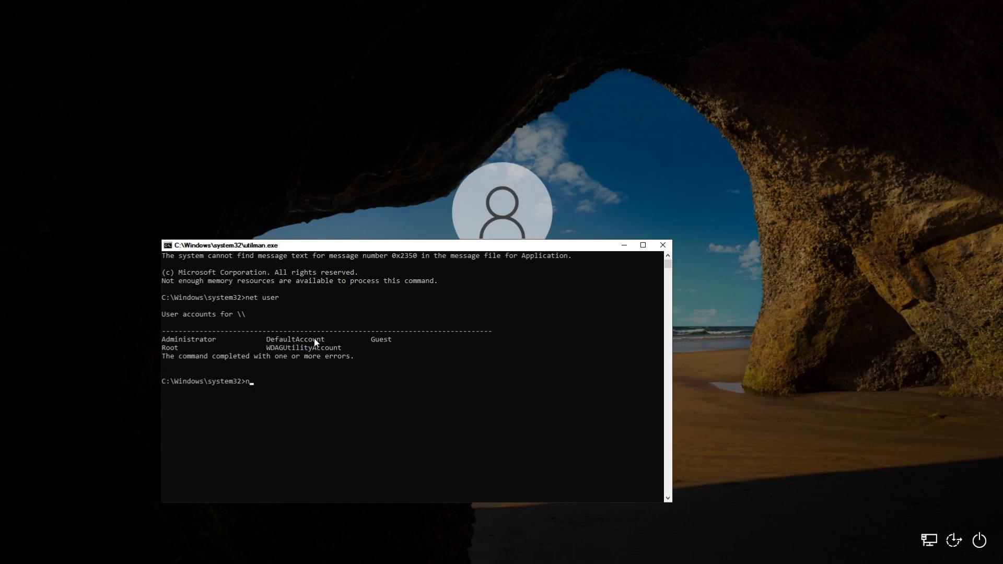
text(et user administrato)
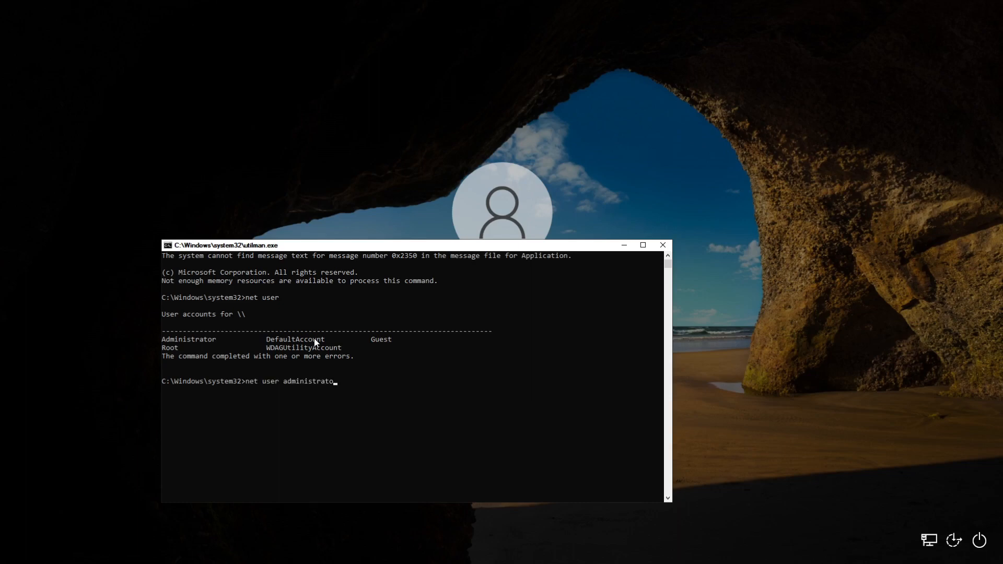
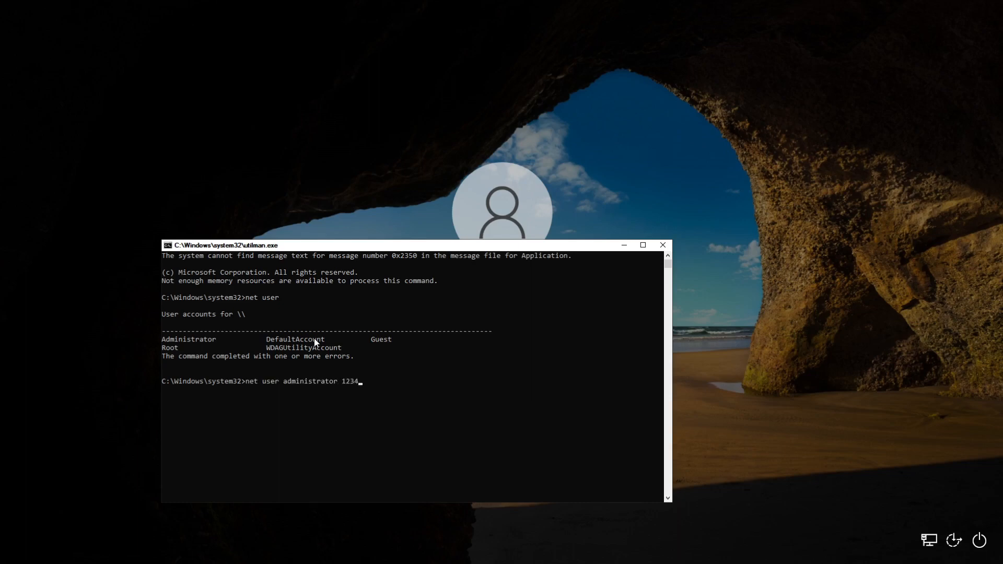